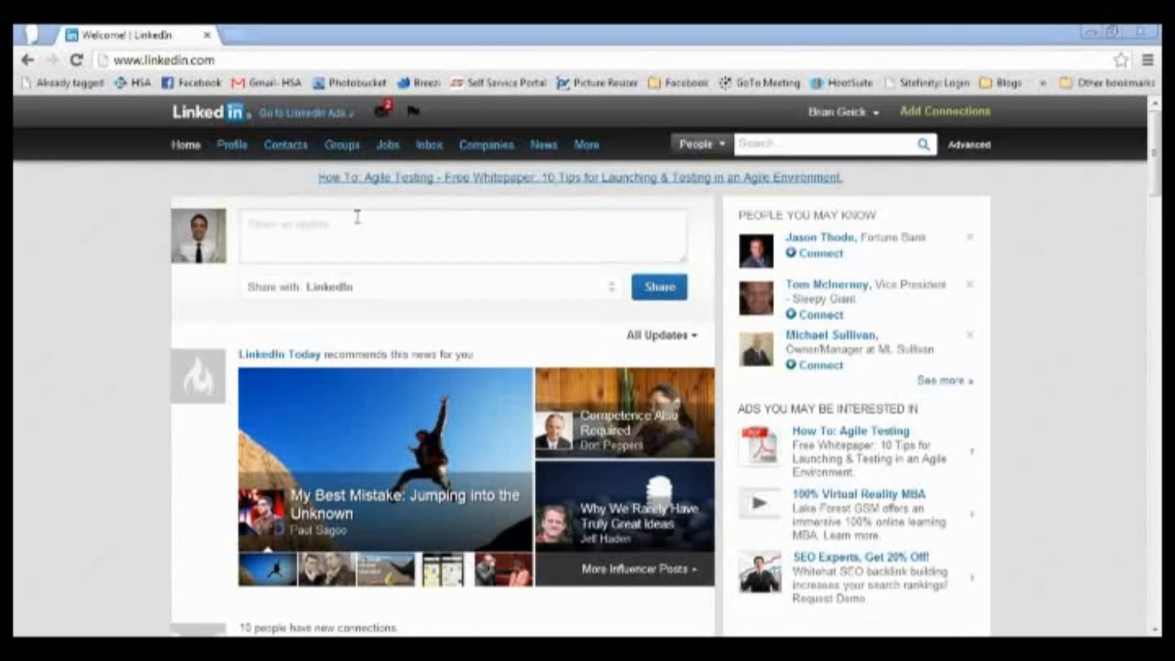
pyautogui.moveTo(268, 184)
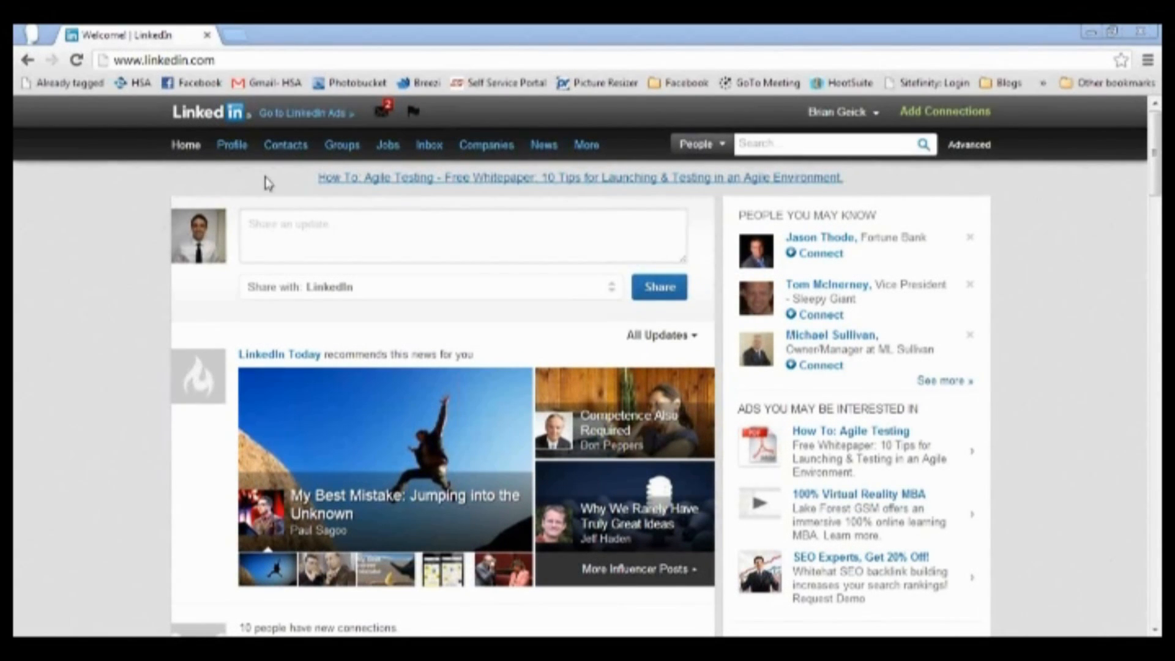
# - Reveal the Profile dropdown options from the home feed's top navigation bar
pyautogui.click(233, 144)
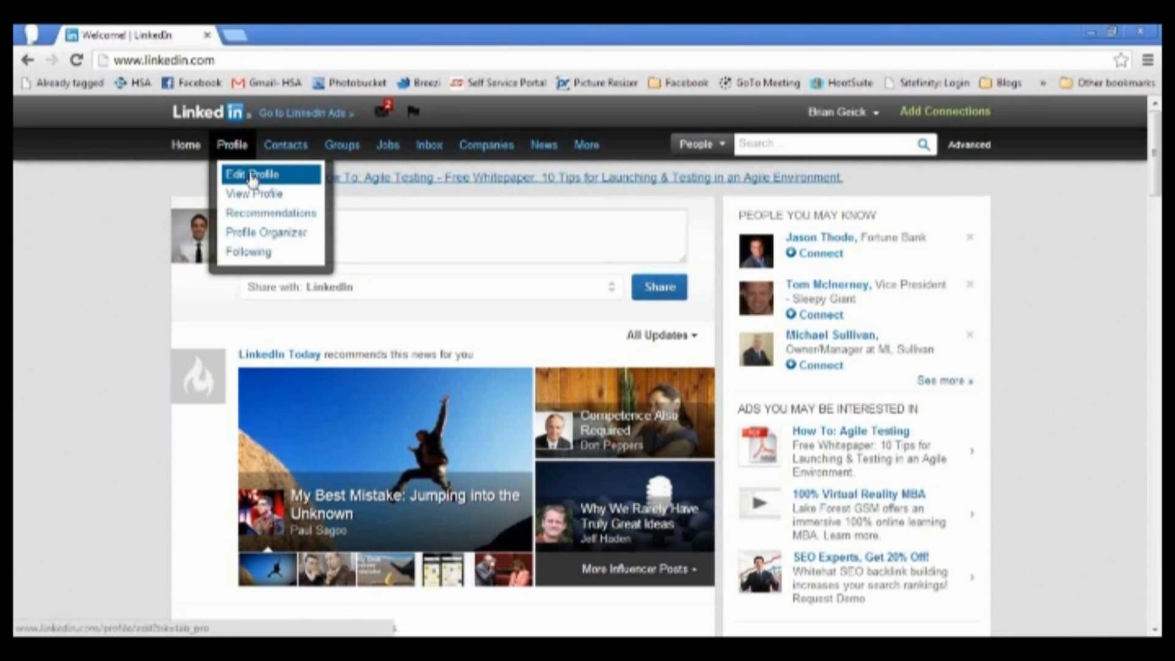
# - Go to Edit Profile from the Profile menu to reach the editable profile page
pyautogui.click(249, 174)
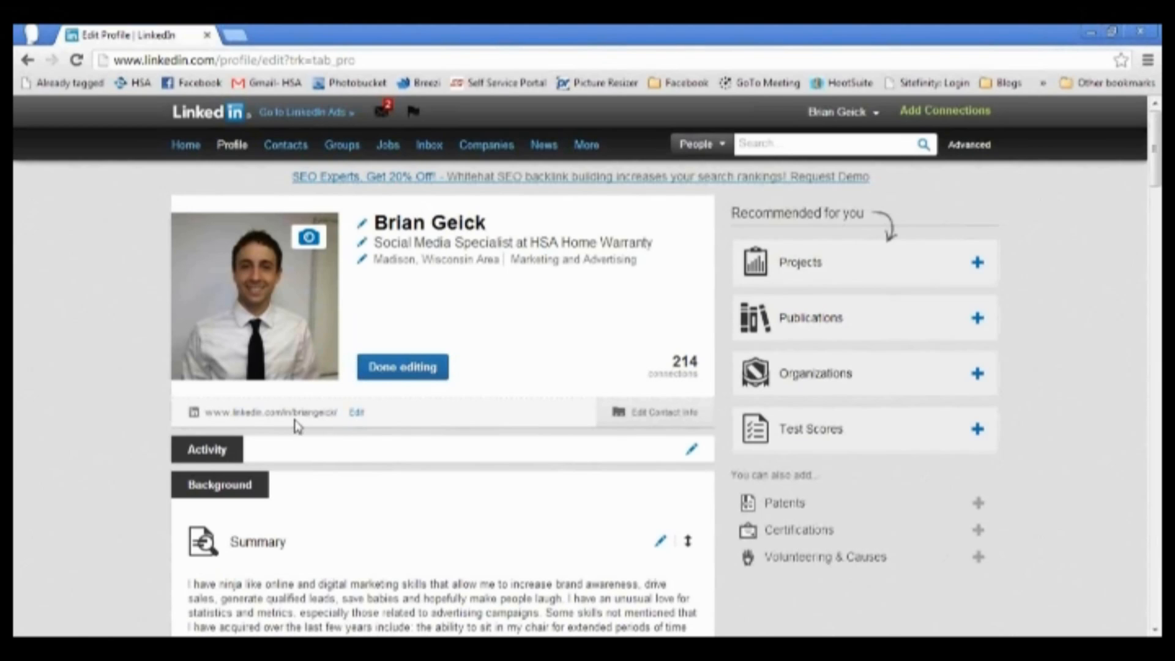
pyautogui.moveTo(293, 420)
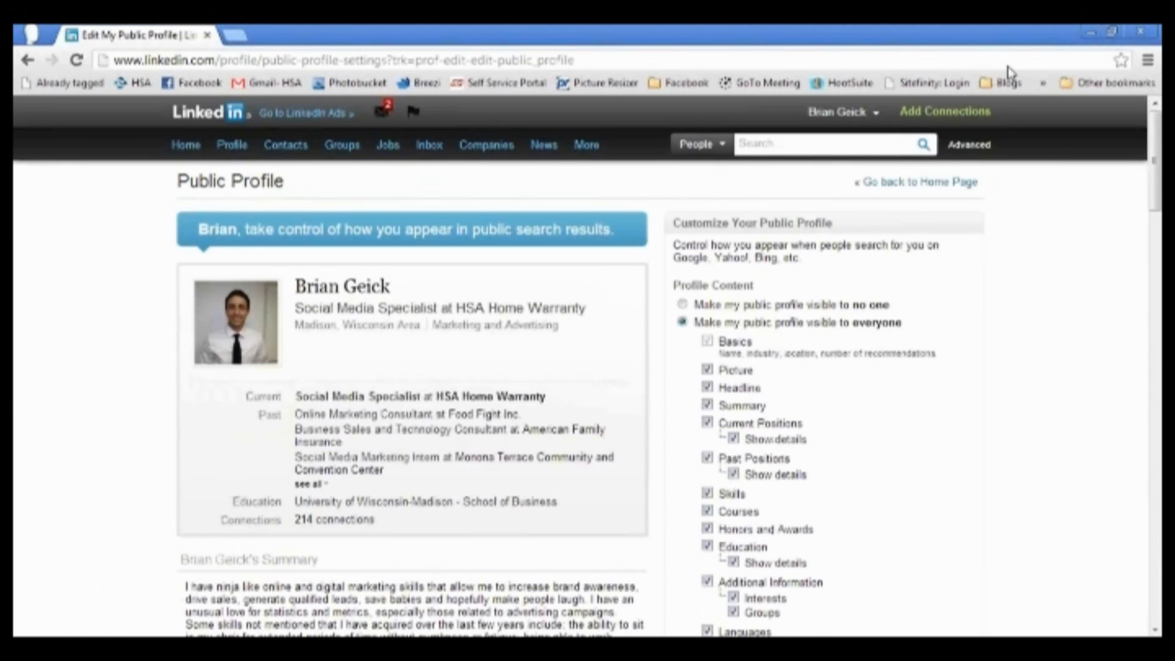
pyautogui.moveTo(1050, 418)
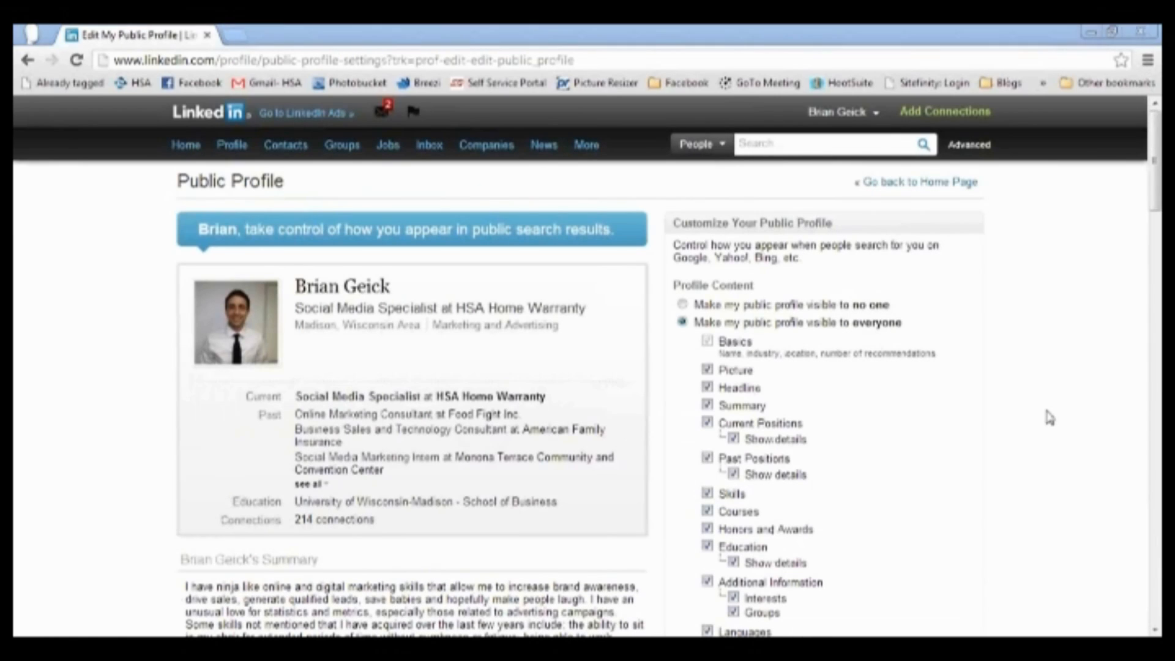
pyautogui.scroll(-3)
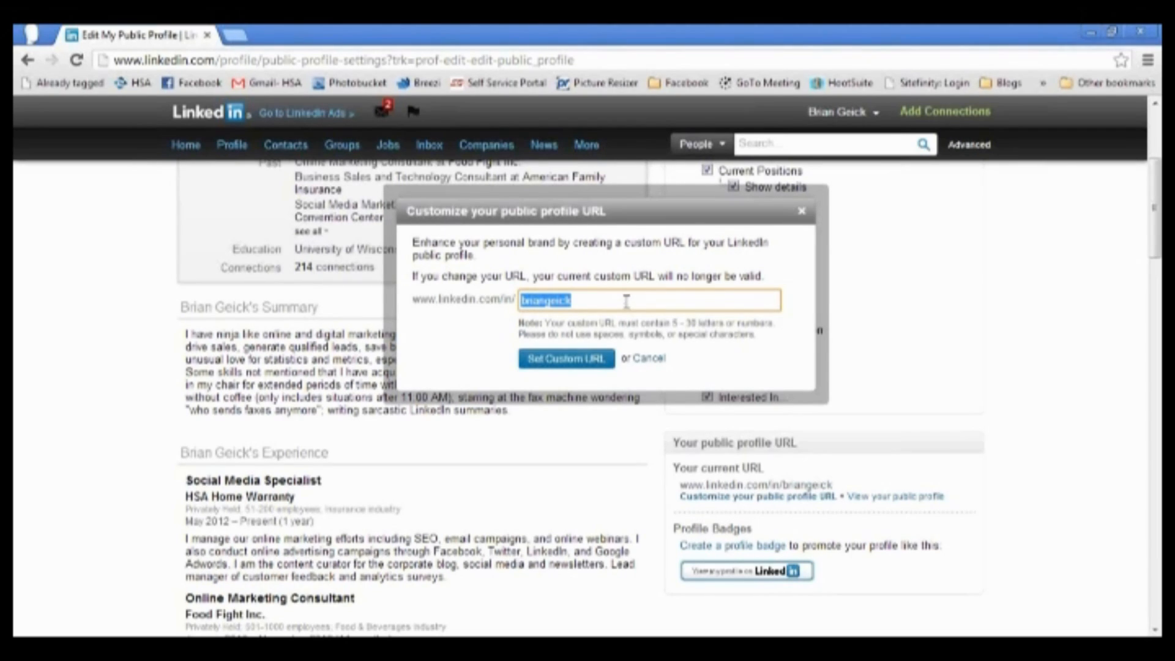
pyautogui.moveTo(590, 376)
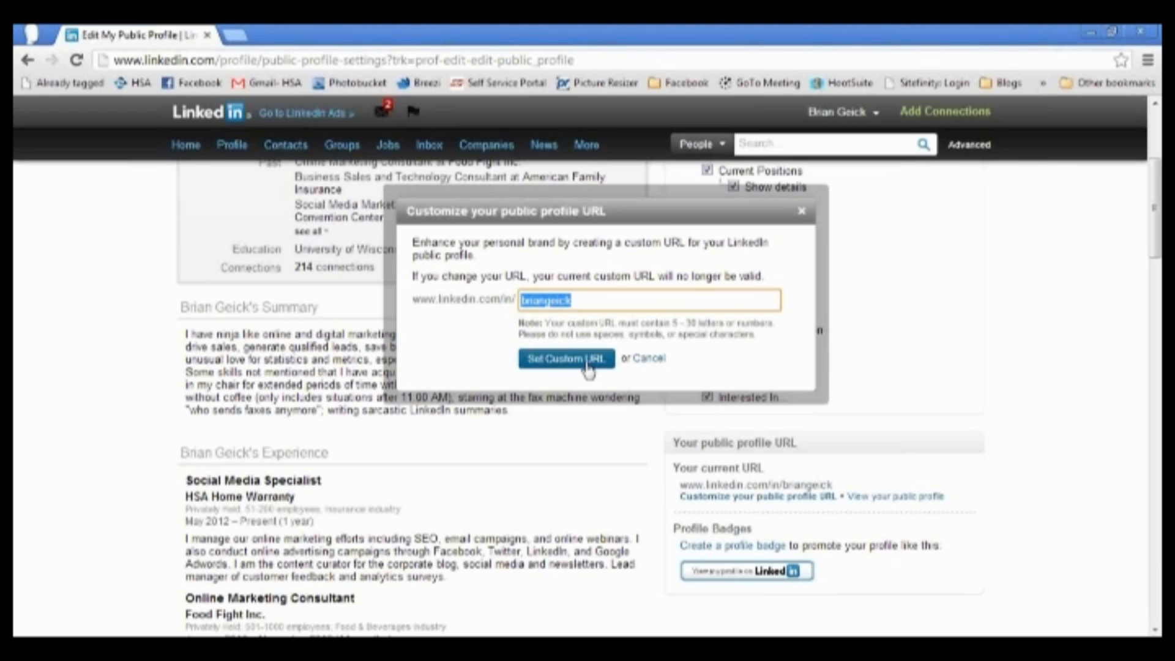
# - Save the new custom public profile URL with Set Custom URL, showing the confirmation
pyautogui.click(566, 359)
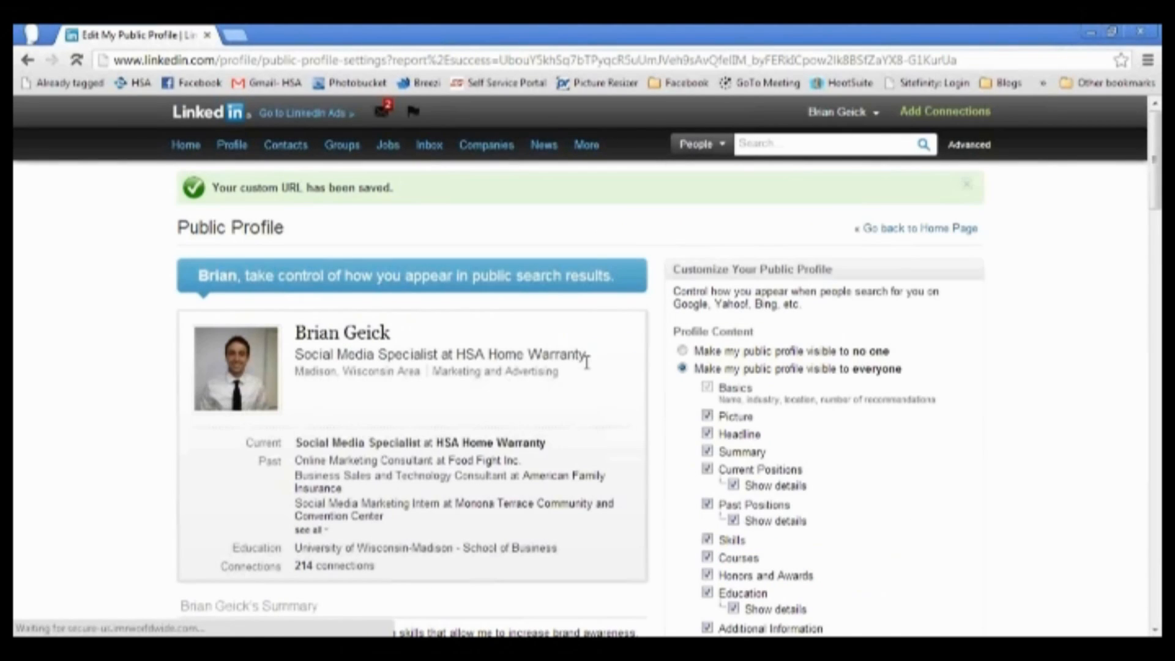
pyautogui.scroll(-3)
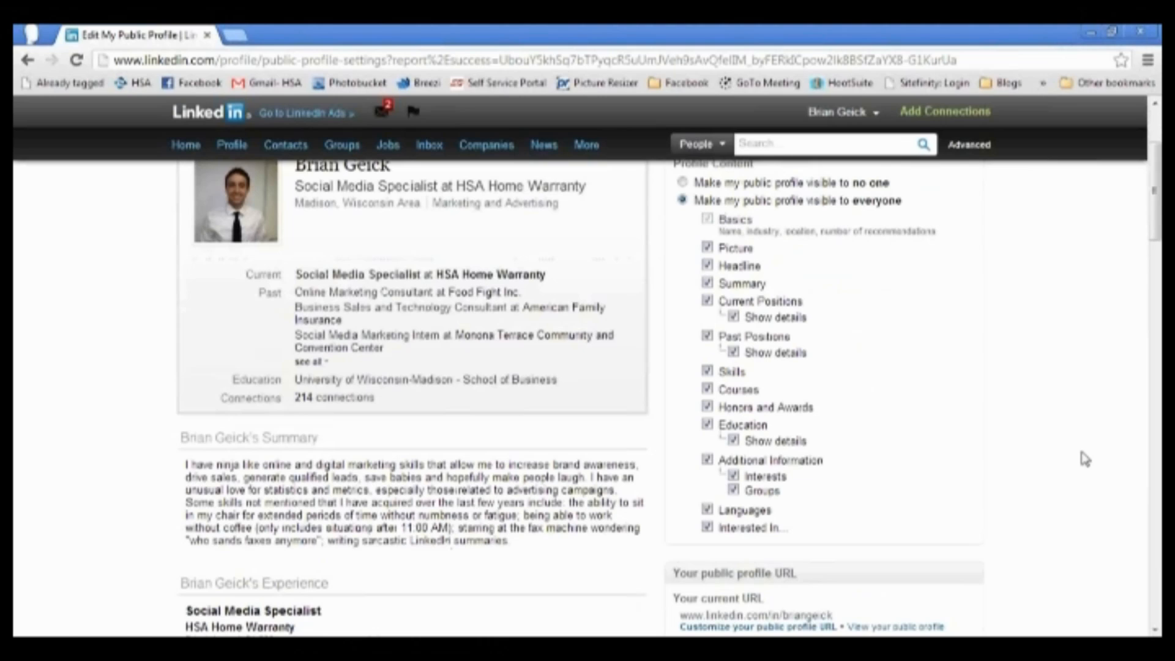
pyautogui.scroll(-3)
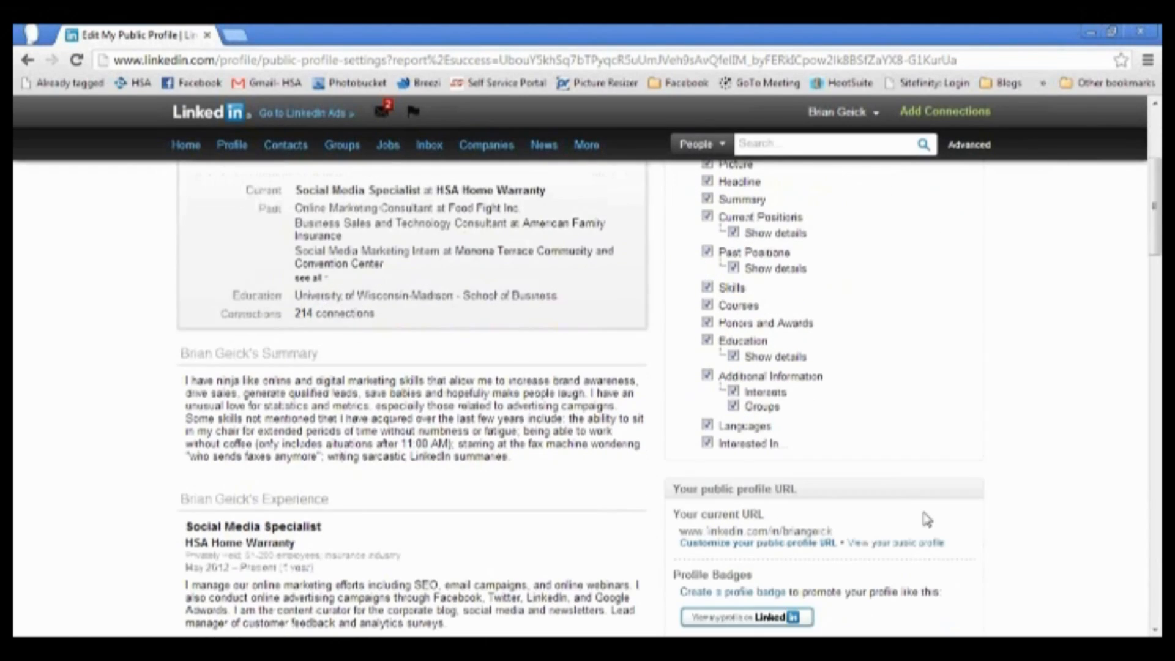